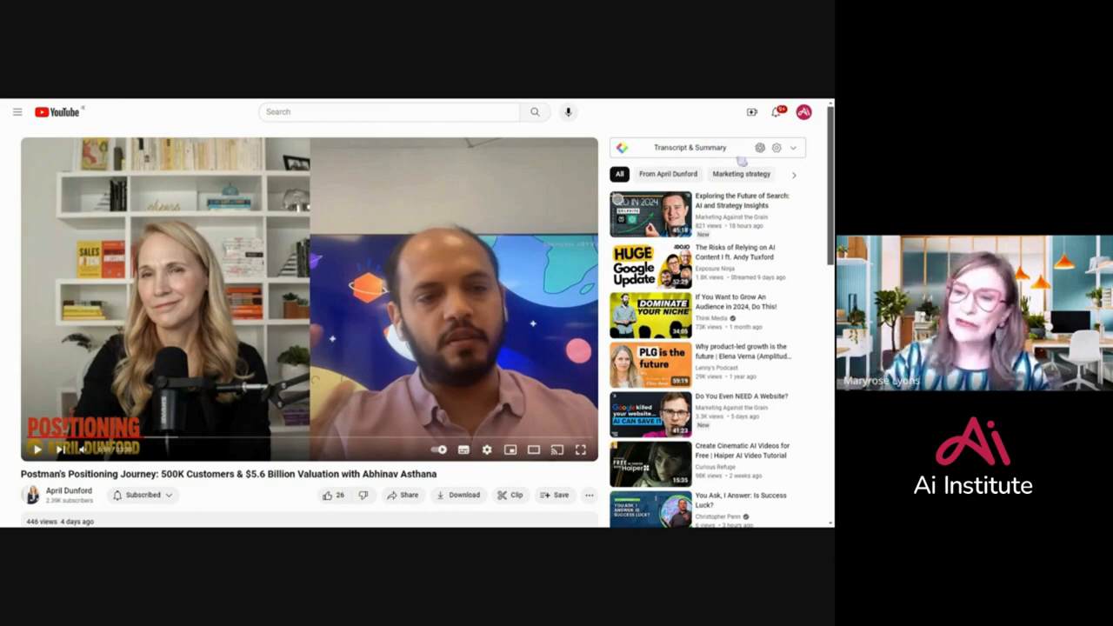
pyautogui.moveTo(758, 146)
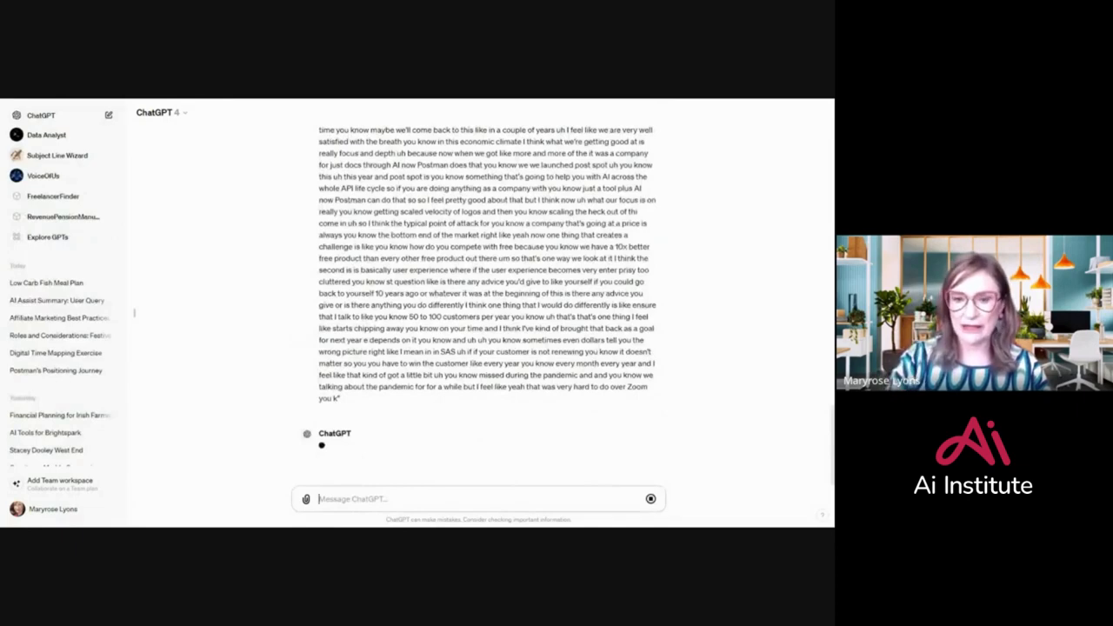
# Scroll through the chat as ChatGPT writes the timestamped bullet synopsis of the transcript
pyautogui.scroll(3)
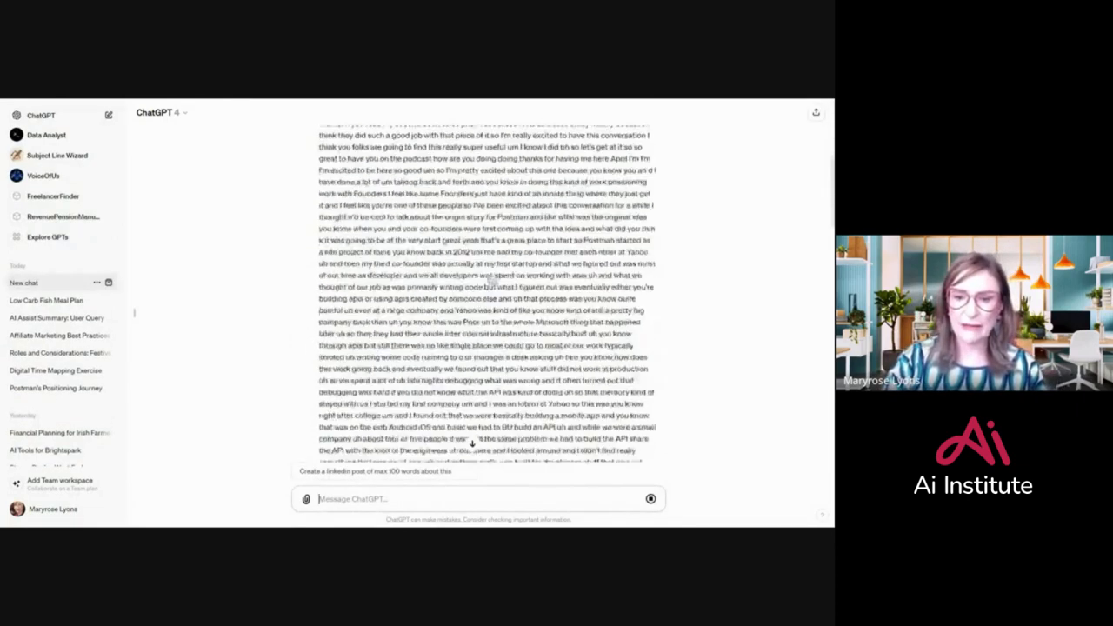
pyautogui.scroll(-3)
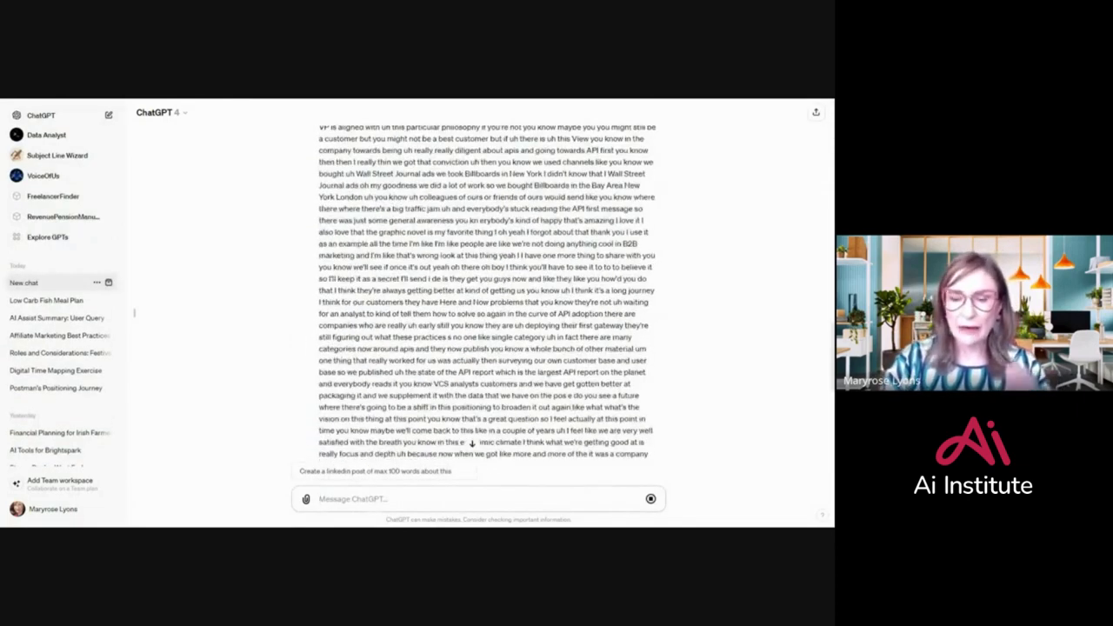
pyautogui.scroll(-3)
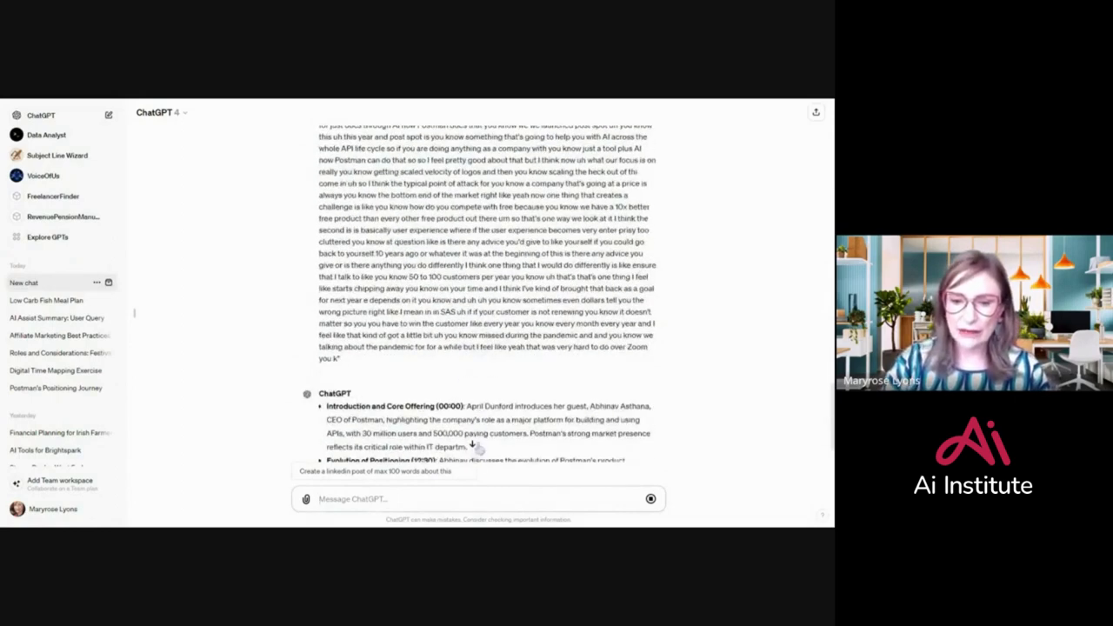
pyautogui.scroll(-3)
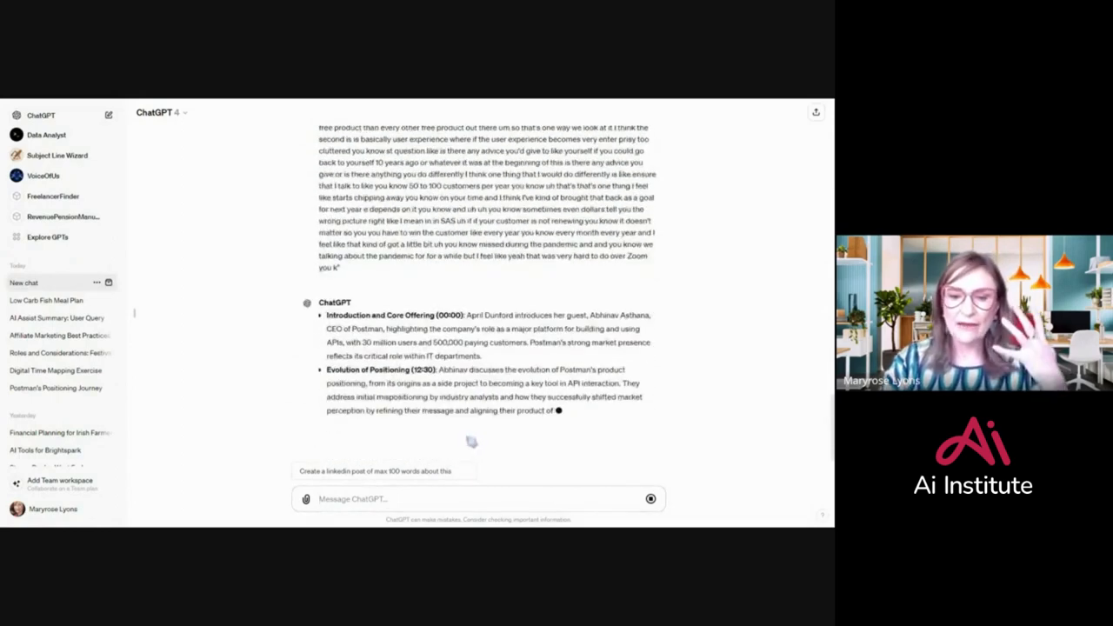
pyautogui.scroll(-3)
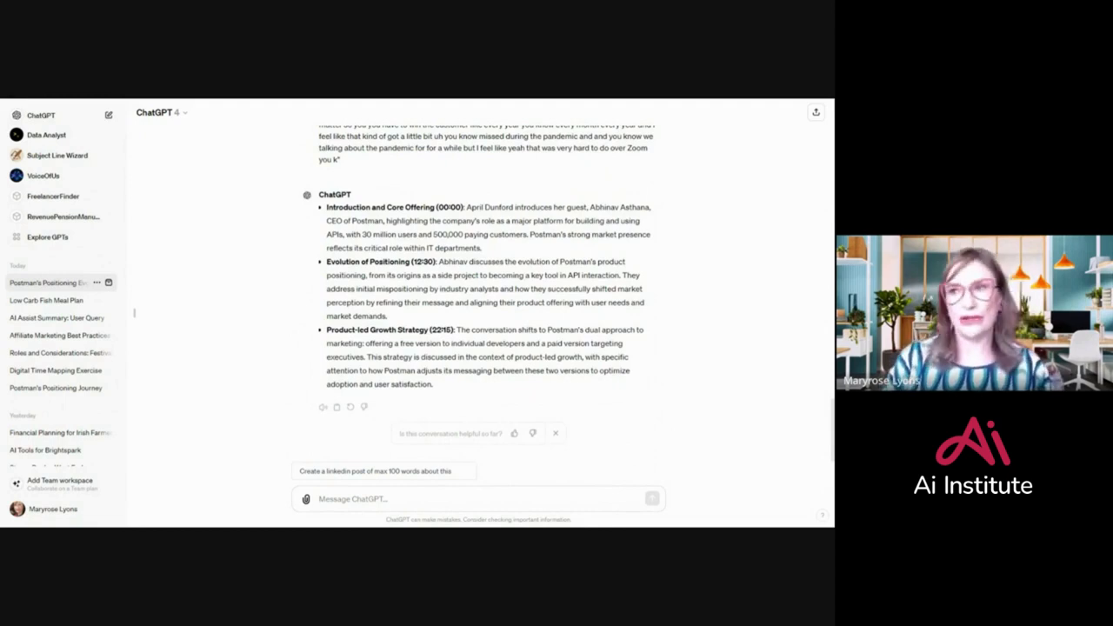
pyautogui.moveTo(476, 271)
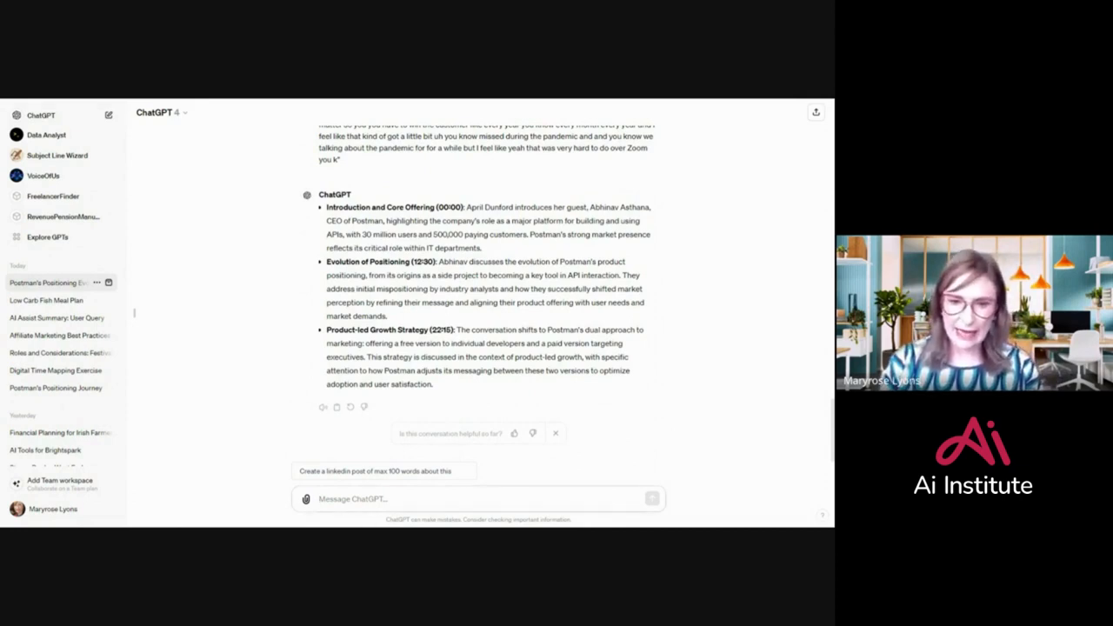
# Ask ChatGPT to 'Summarise the synopsis into a compelling paragraph of text'
pyautogui.write('Summarise the')
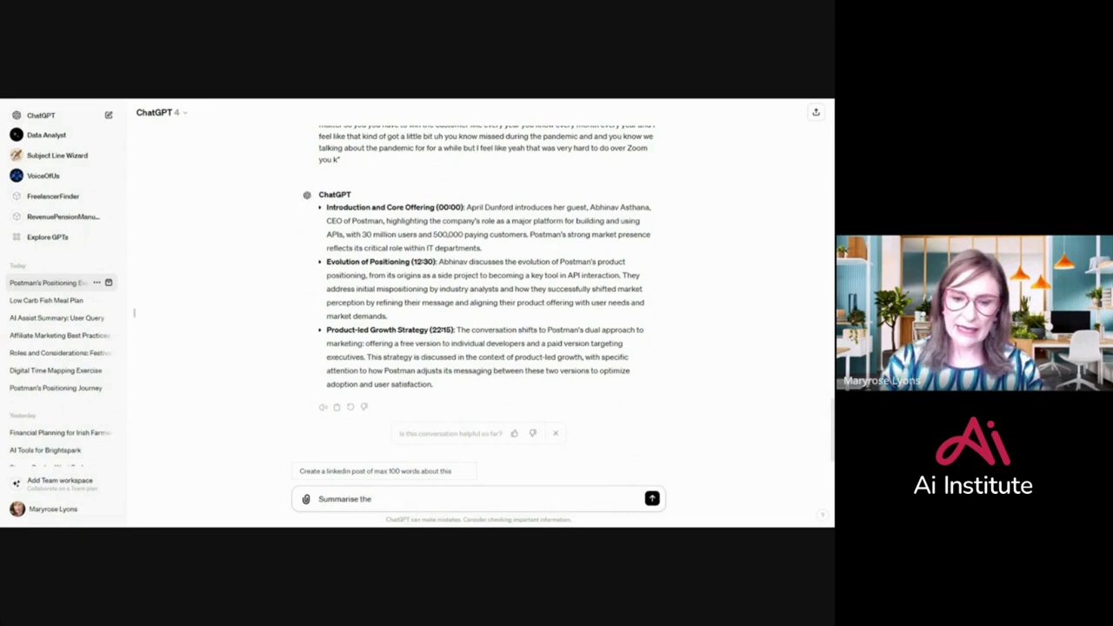
pyautogui.write('synopsis')
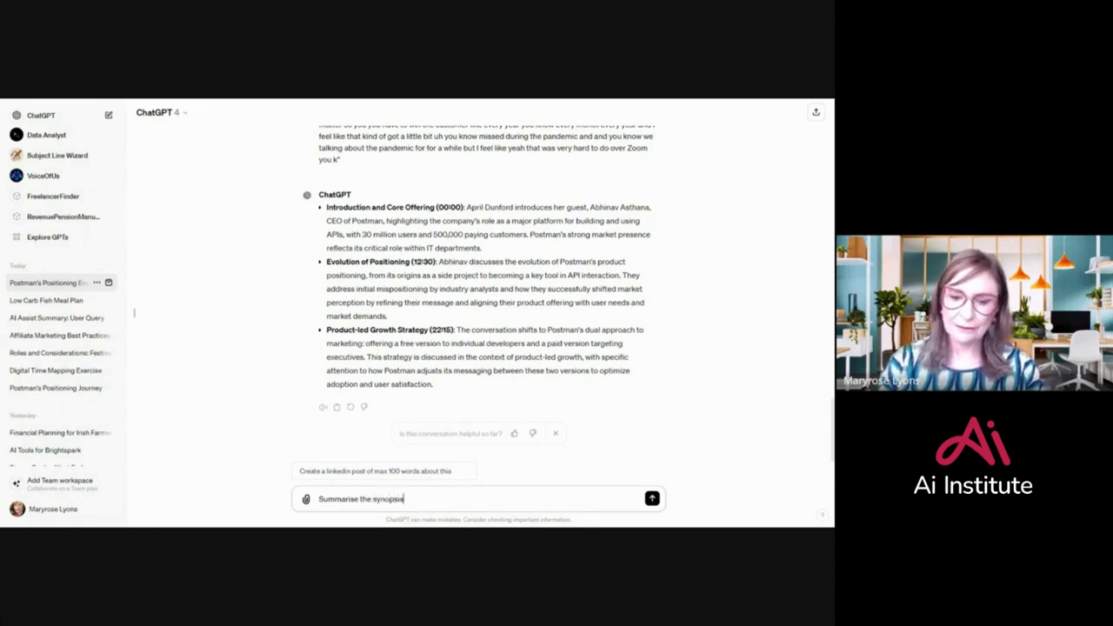
pyautogui.write('into a')
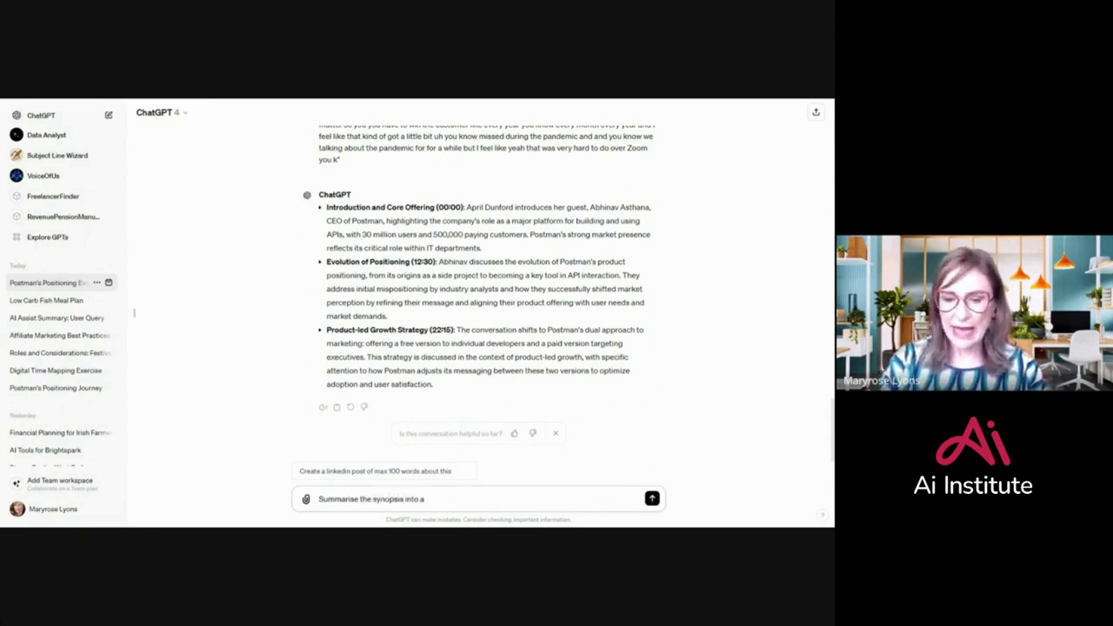
pyautogui.write('compelling')
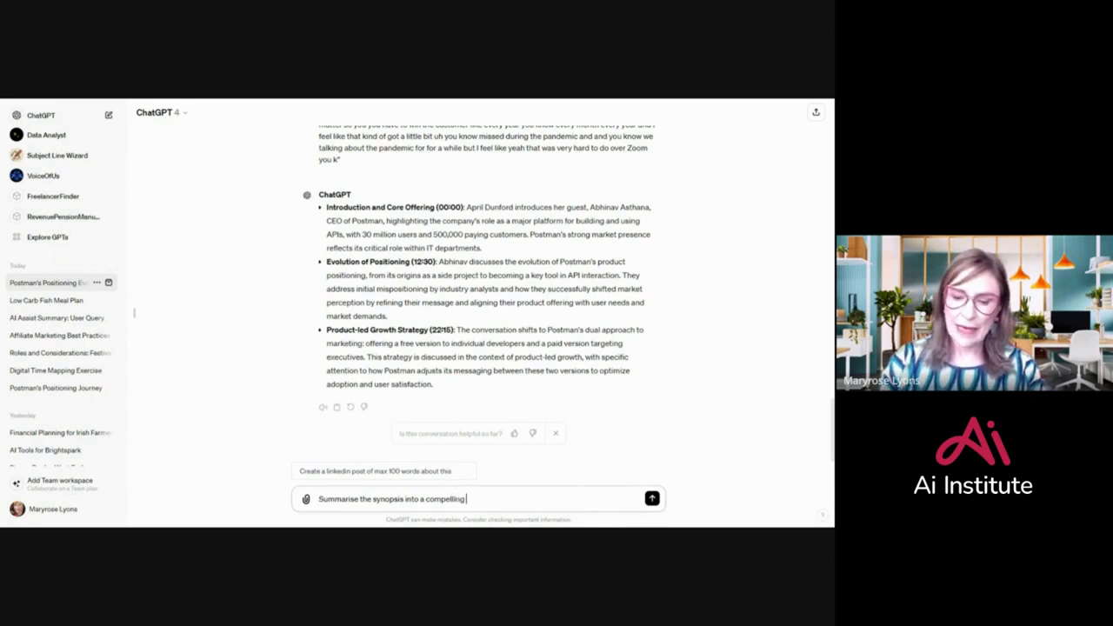
pyautogui.write('email')
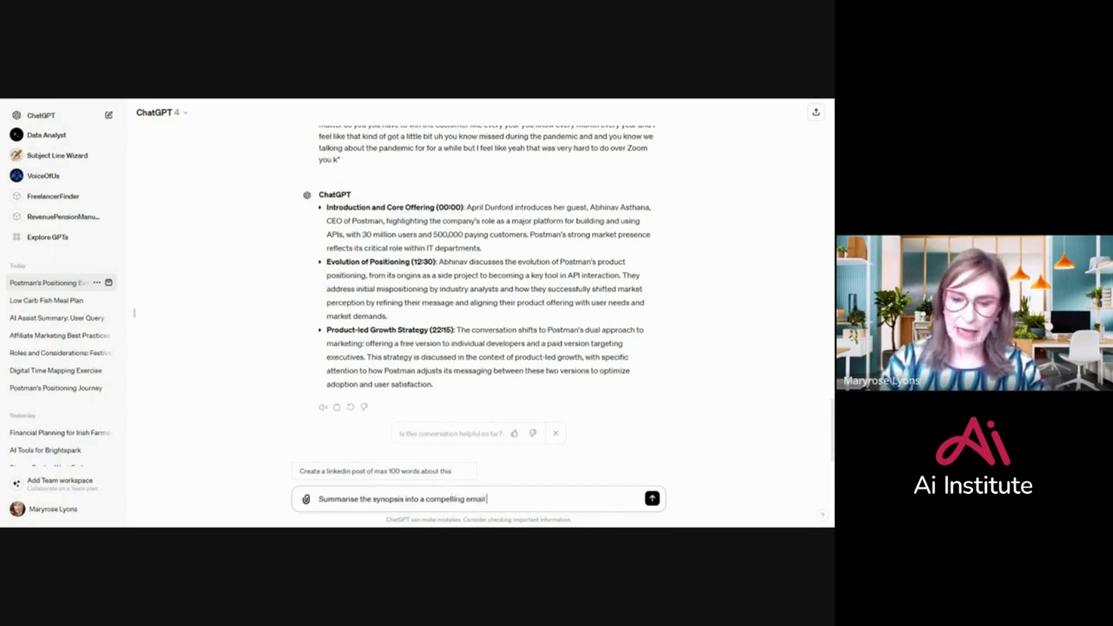
pyautogui.write('p')
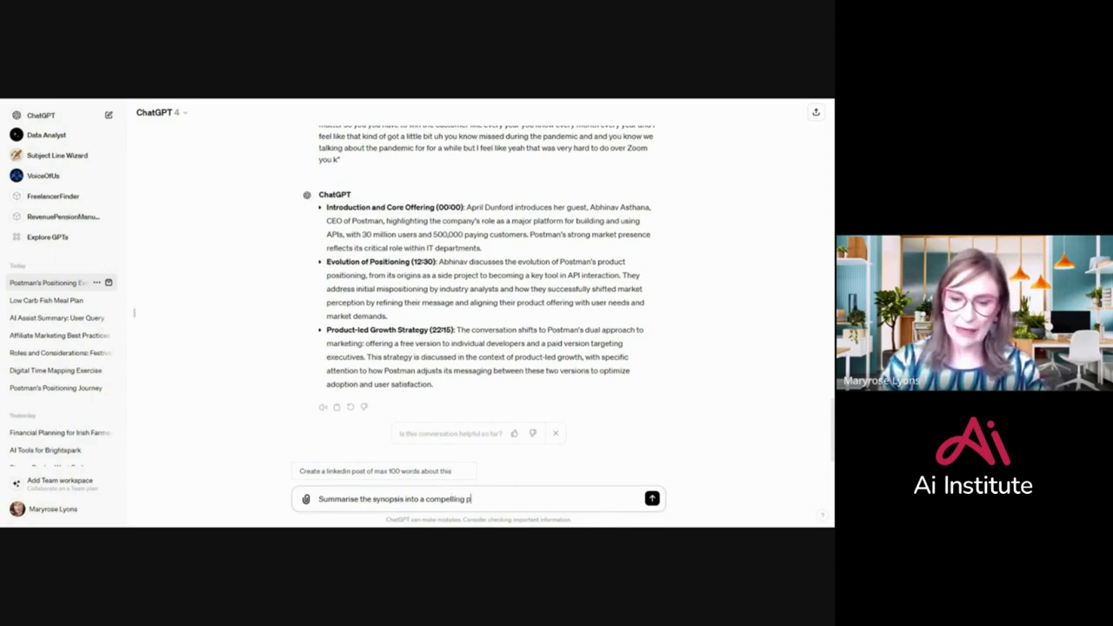
pyautogui.write('aragraph')
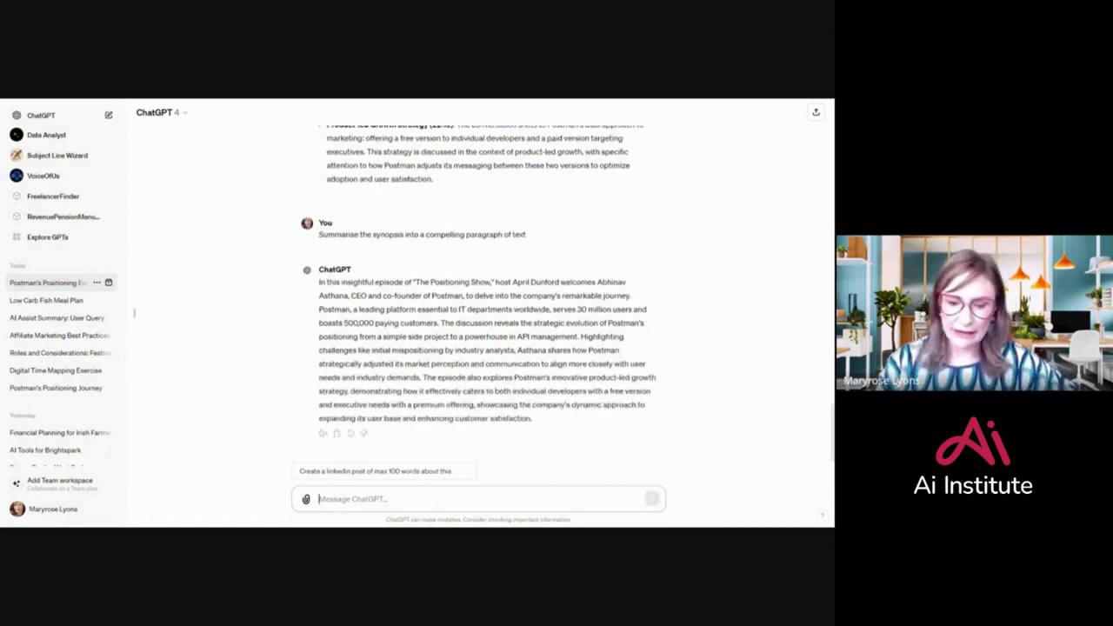
# Ask for the paragraph 'in a more sassy tone of voice' and select the whole rewrite for copying
pyautogui.write('now write it in')
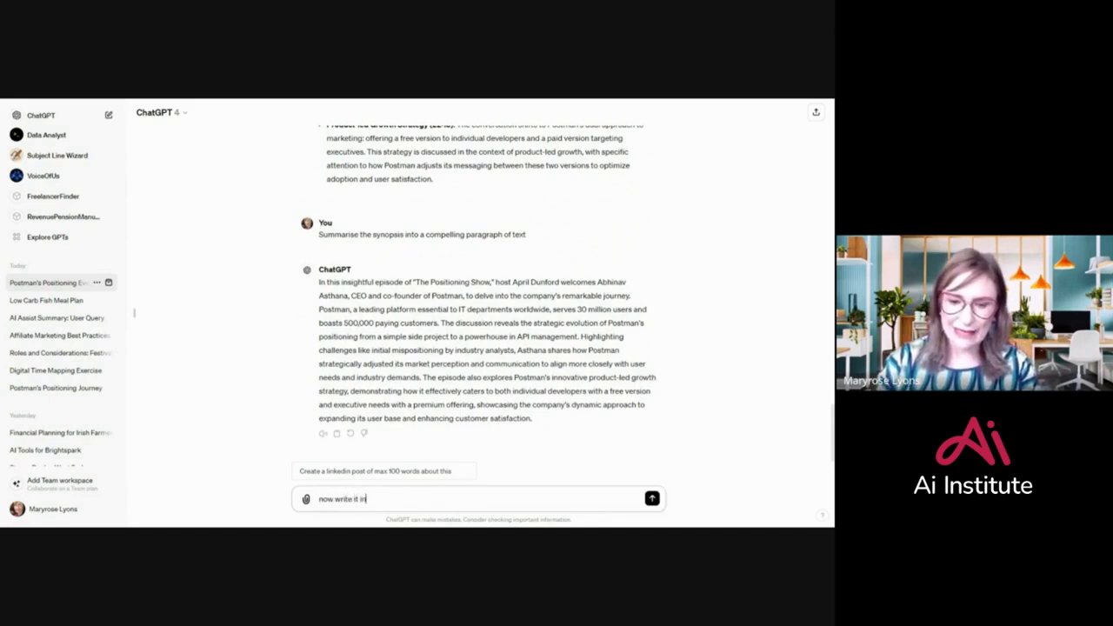
pyautogui.write('a more')
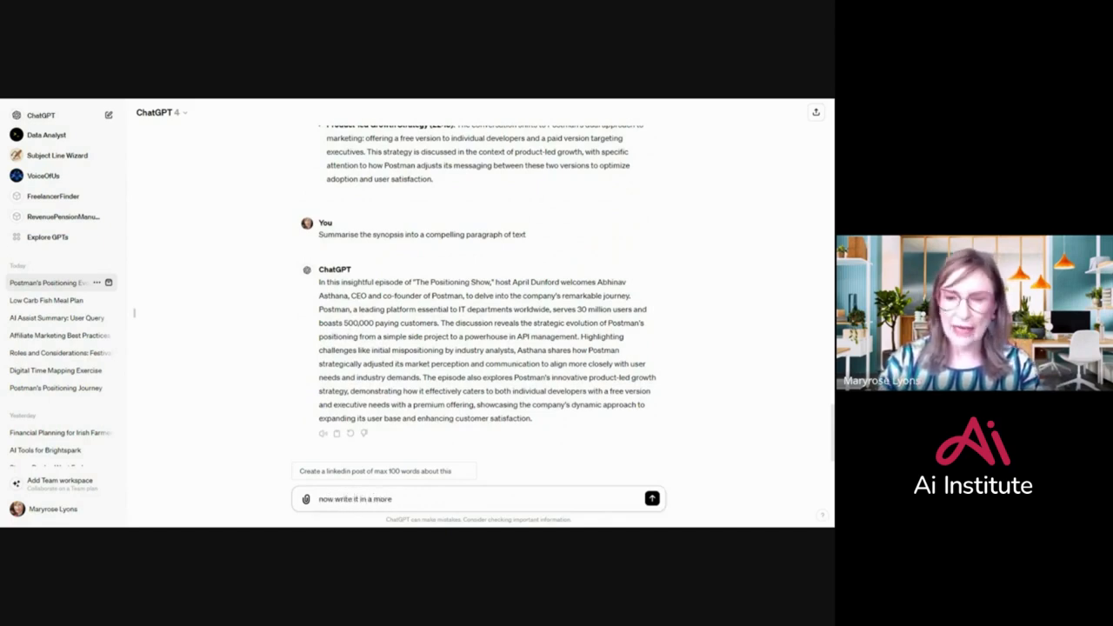
pyautogui.write('s')
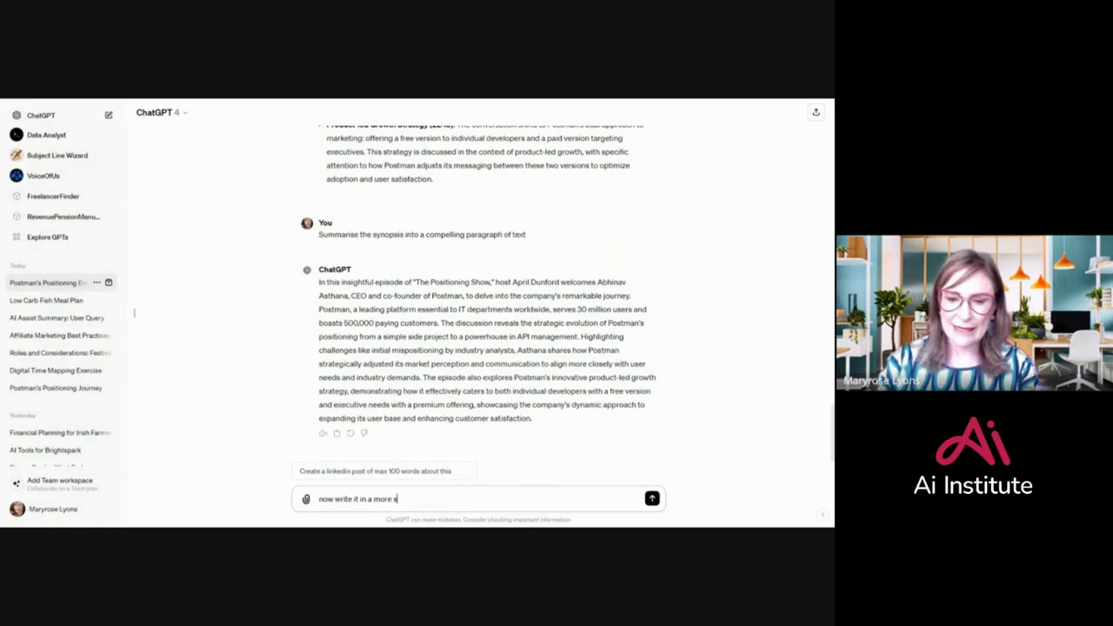
pyautogui.write('assy tone of voice')
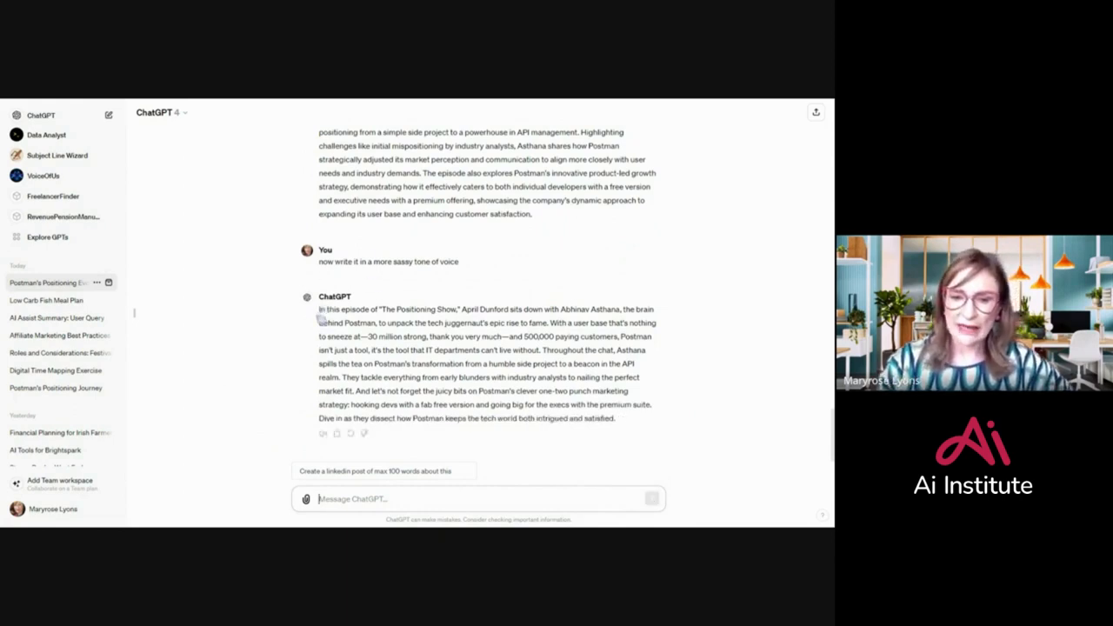
pyautogui.moveTo(320, 310); pyautogui.dragTo(615, 418)
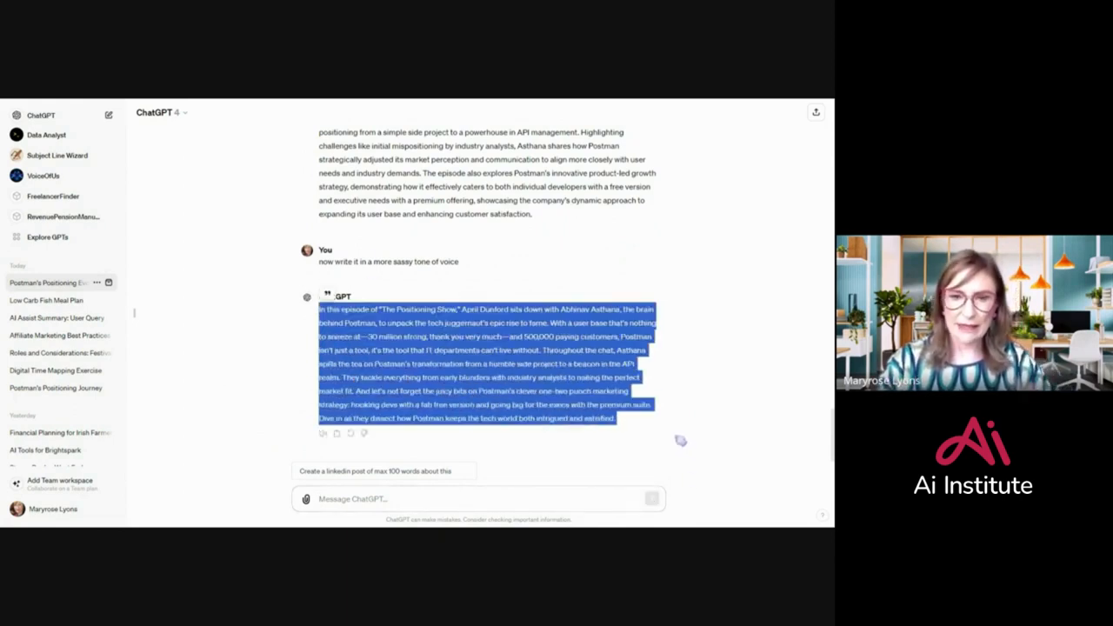